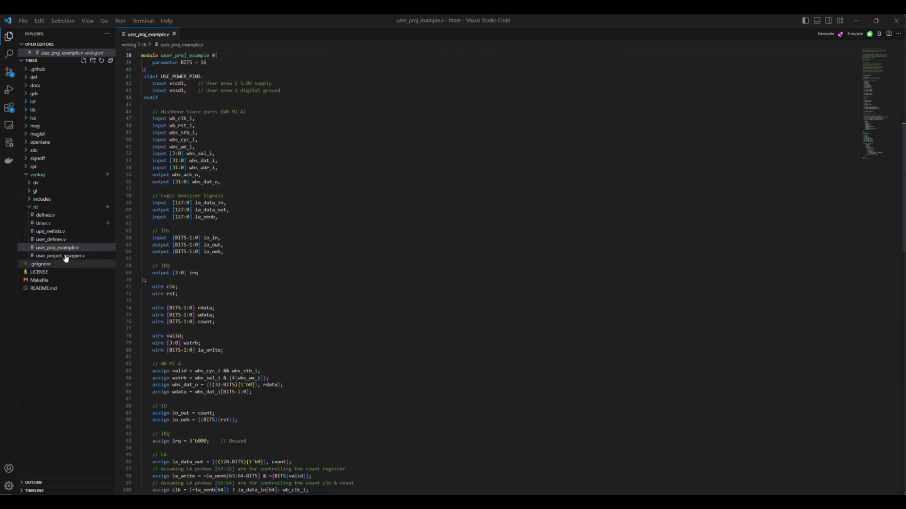
In user_project_wrapper.v, select the mprj instance's module name user_proj_example to rename it user_proj_timer.
click(61, 255)
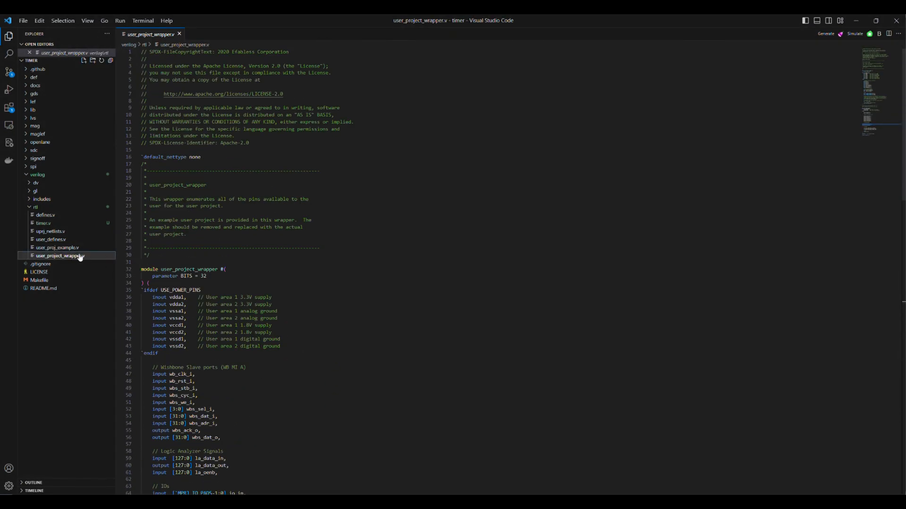
scroll(down, 3)
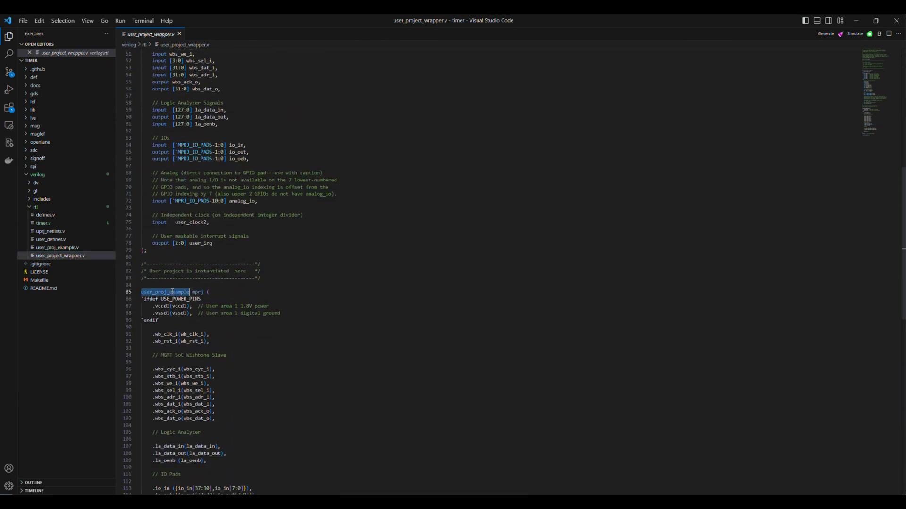
scroll(down, 3)
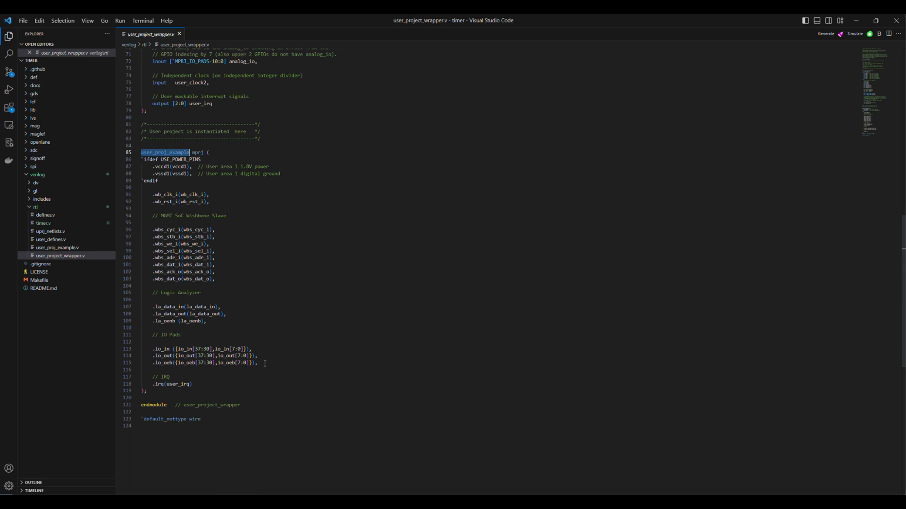
mouse_move(299, 320)
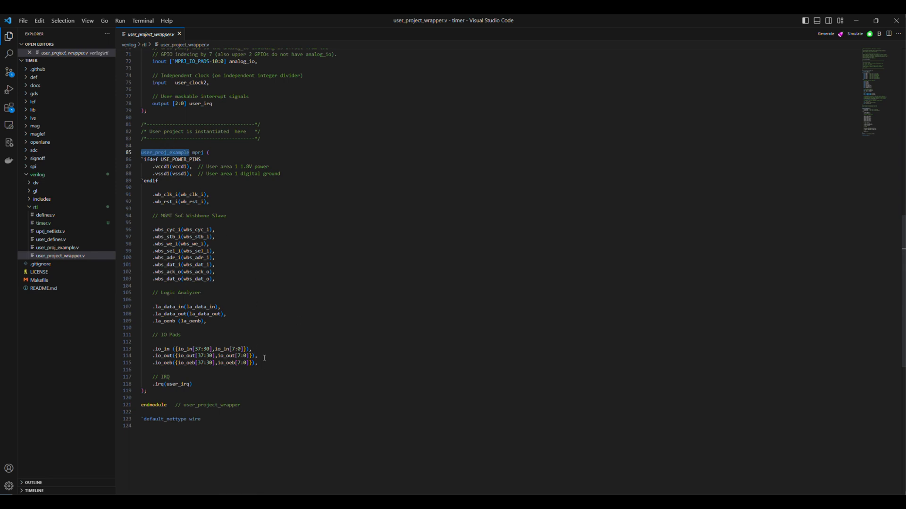
drag(156, 348, 256, 363)
text(timer)
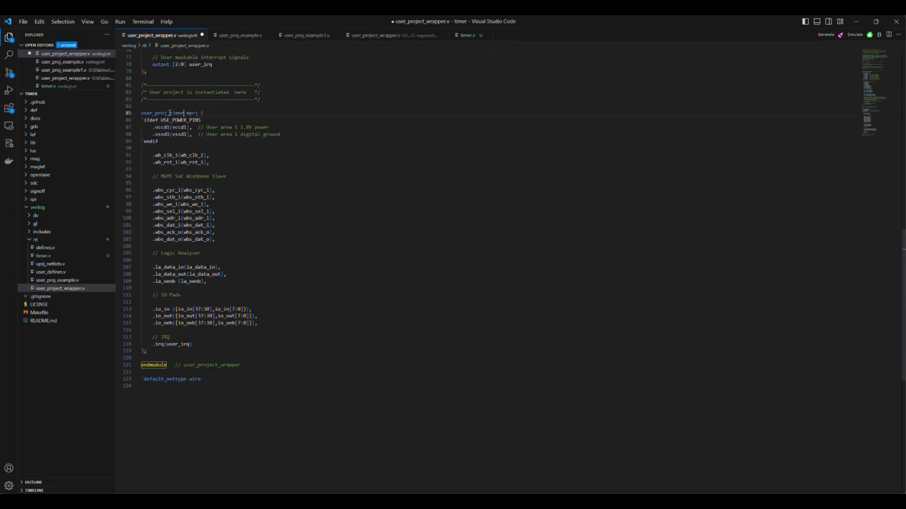
In user_proj_timer.v, rename the module to user_proj_timer and locate the counter logic to replace.
click(238, 35)
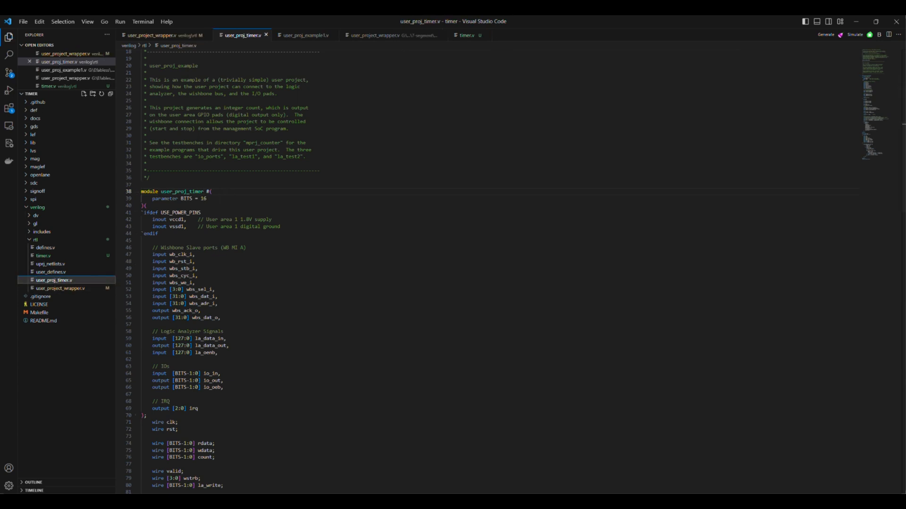
scroll(down, 3)
text(timer timer()
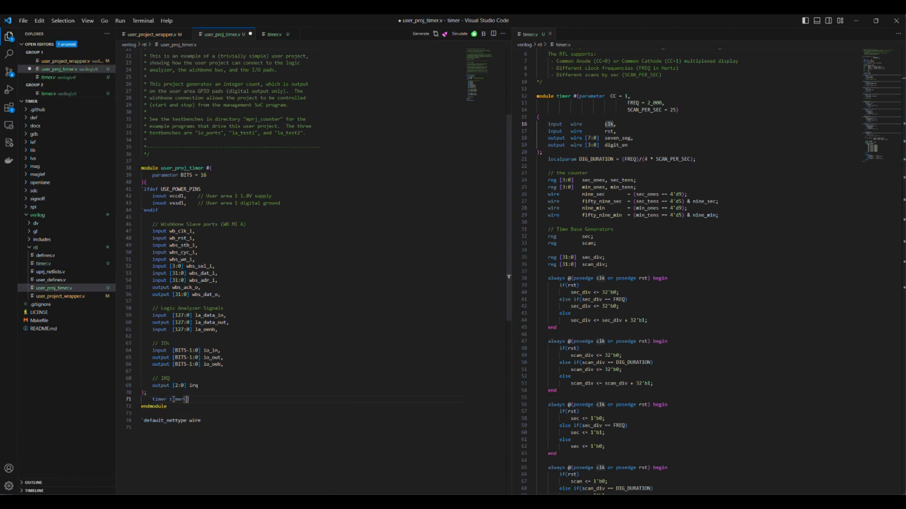
Add a timer instance with .clk, .rst(wb_rst_i) and .seven_seg port connections.
text(()
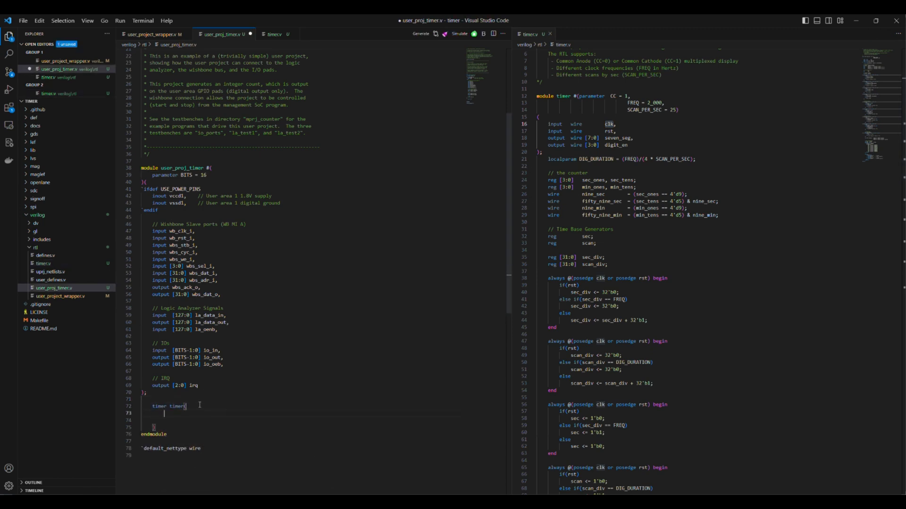
text(.clk())
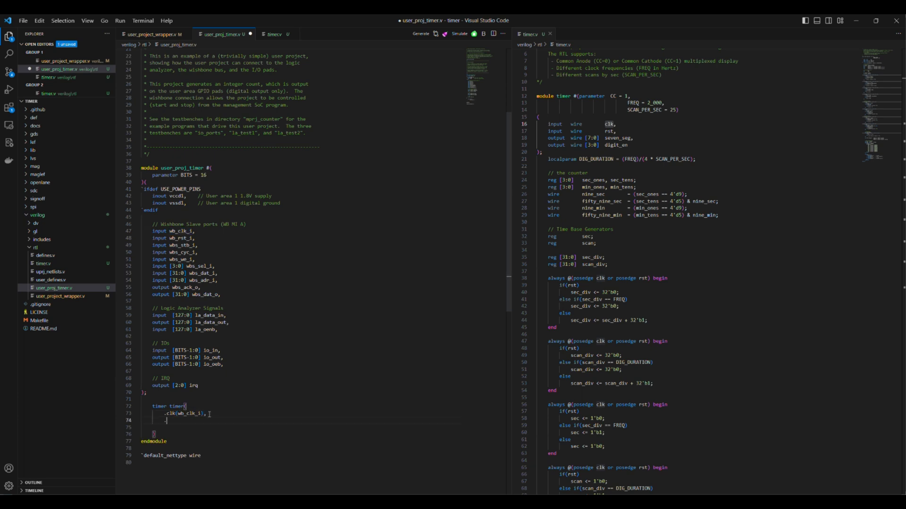
text(.rst(wb_rst_i),)
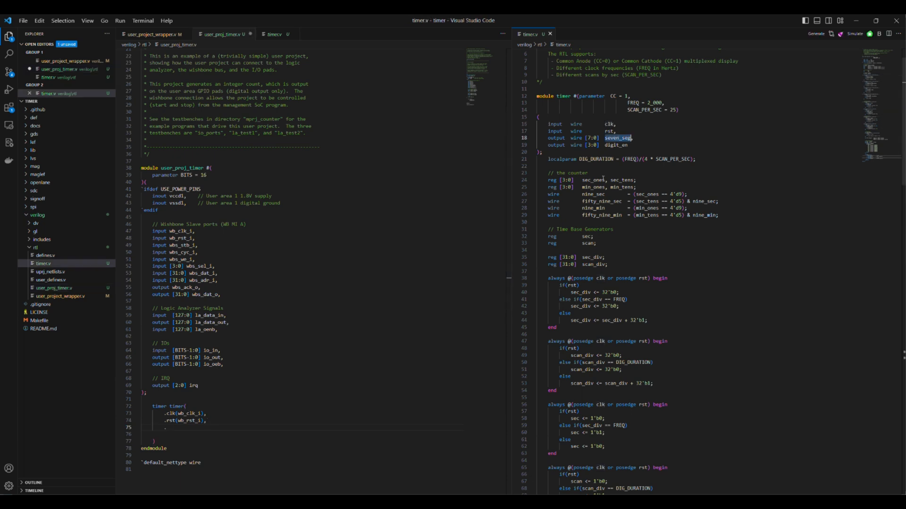
text(.seven_seg())
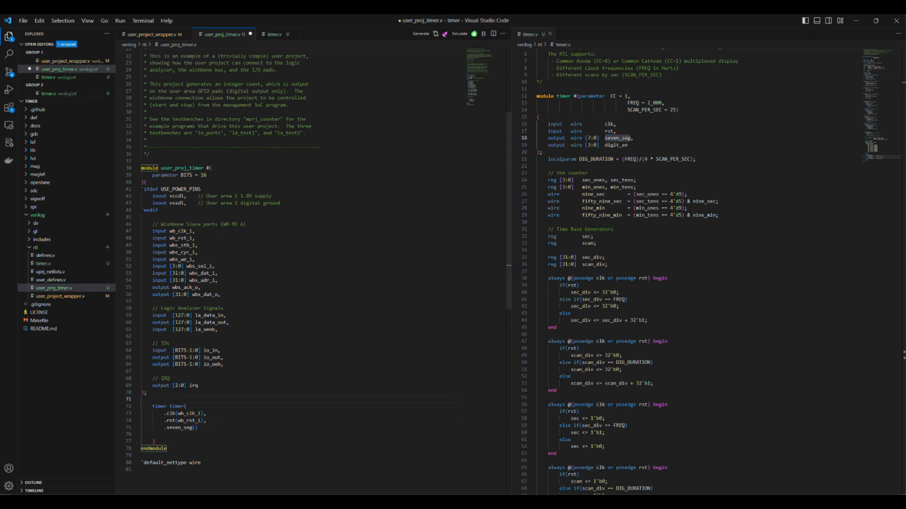
Declare wire [7:0] seven_seg and wire [3:0] digit_en, and connect seven_seg and digit_en to the instance.
text(wire seven_seg;)
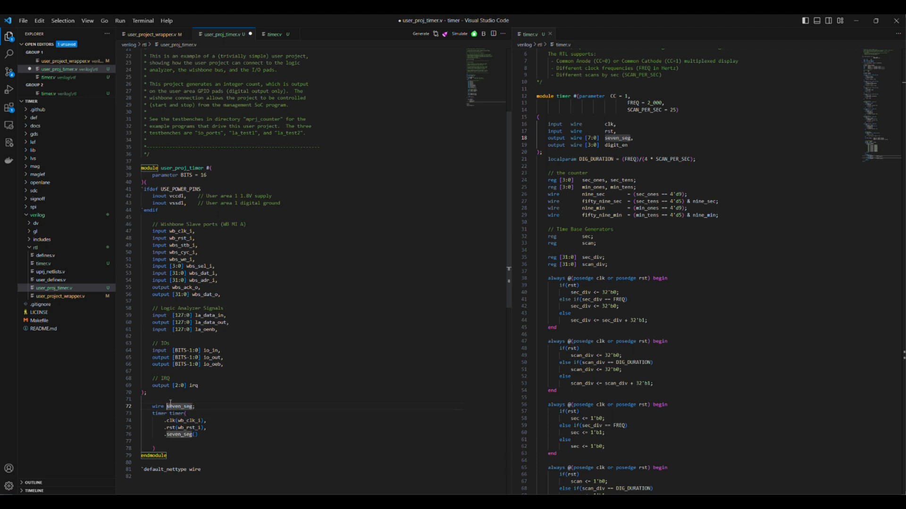
text([7:0])
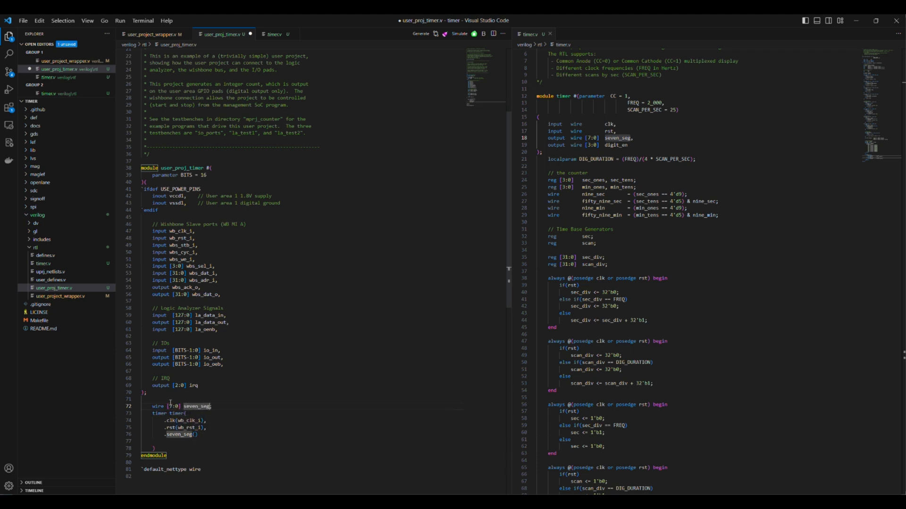
text(wire [3:0] digit_en;)
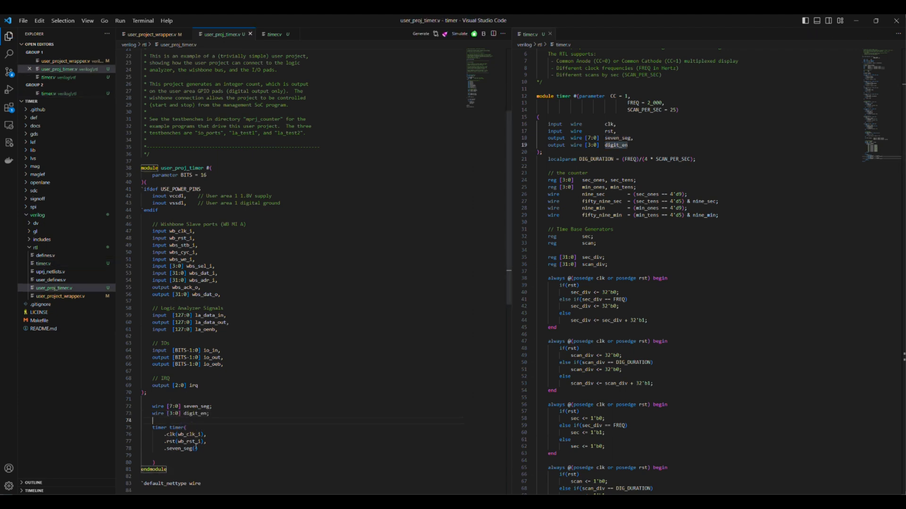
text(seven_seg)
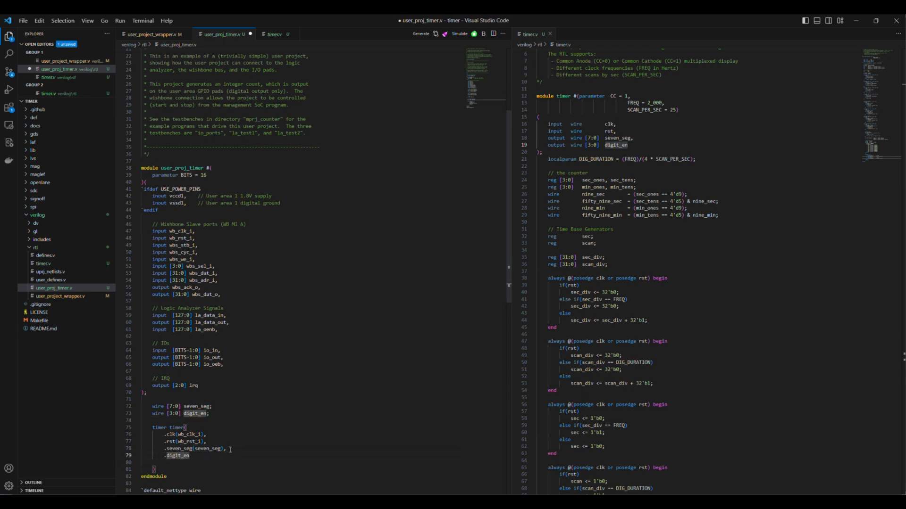
text((digit_en))
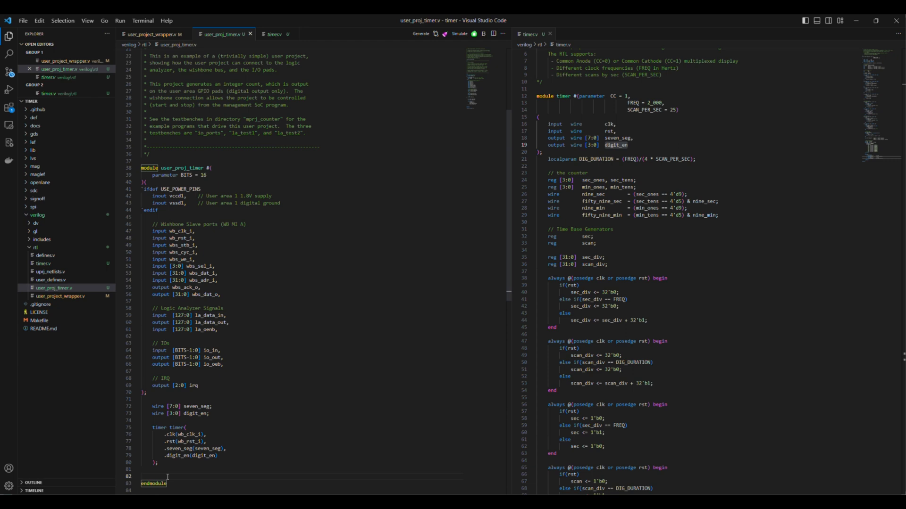
Drive io_out with assign io_out = {seven_seg, digit_en};.
text(assign io_out = {)
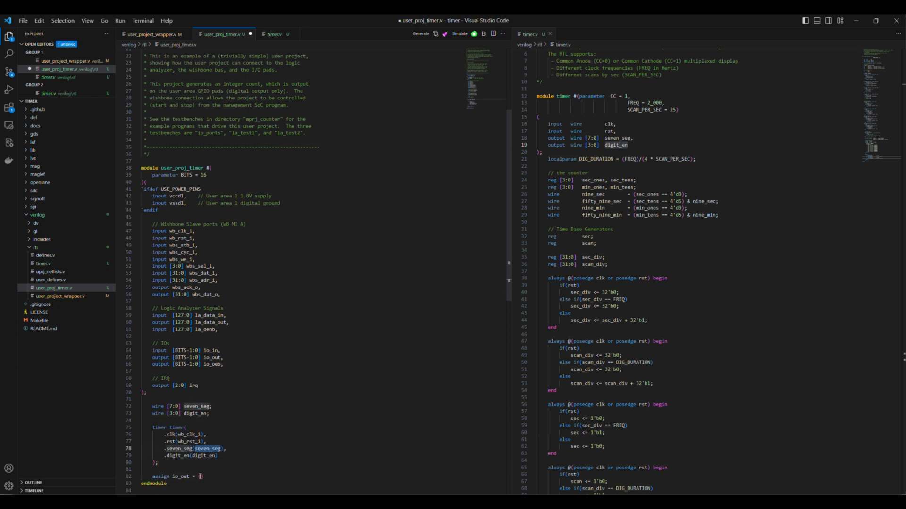
text(seven_seg,)
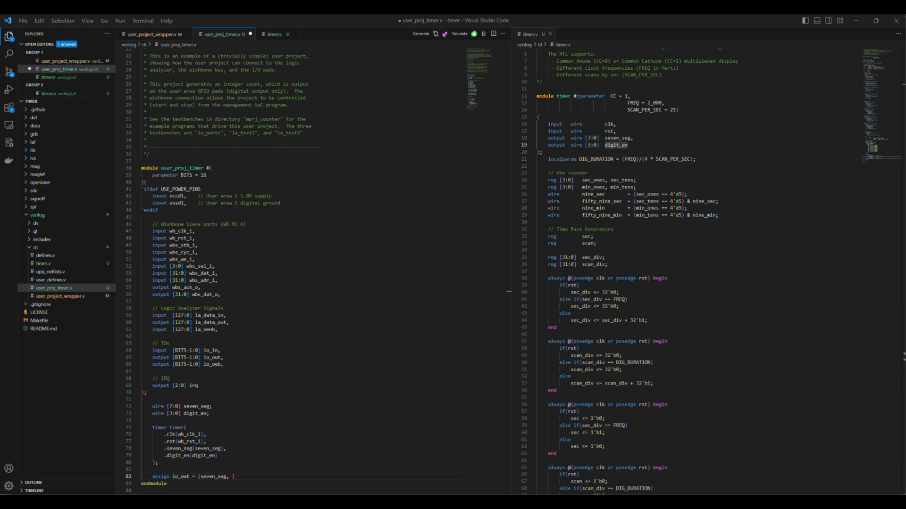
text(digit_en)
click(190, 364)
text(1)
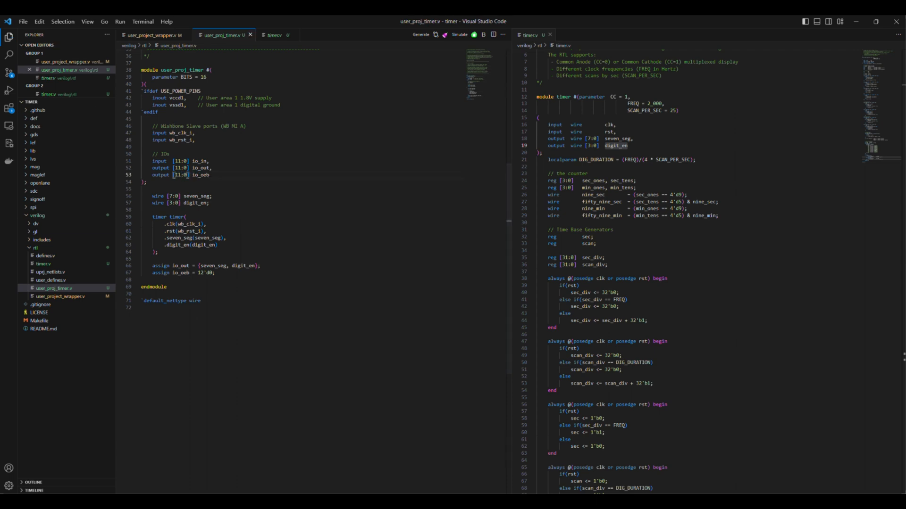
In user_project_wrapper.v, map the mprj instance's io_in to io_in[37:26].
click(152, 35)
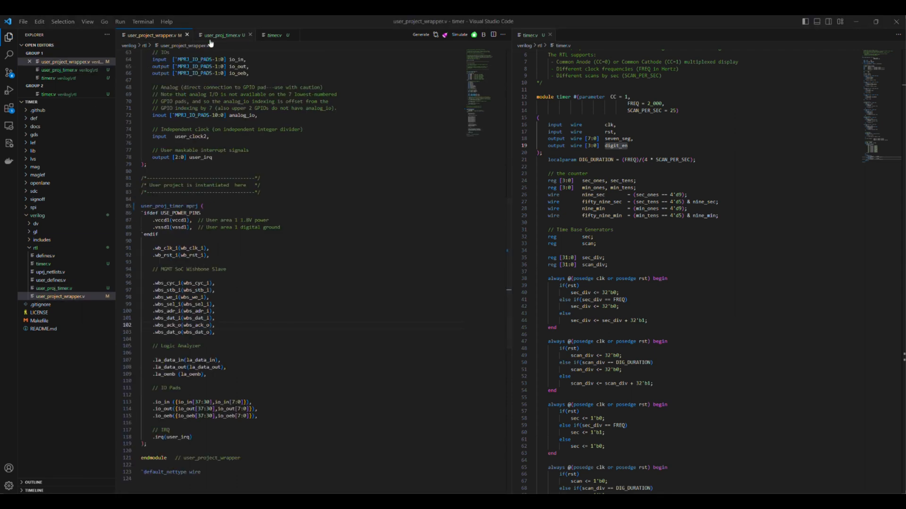
click(225, 35)
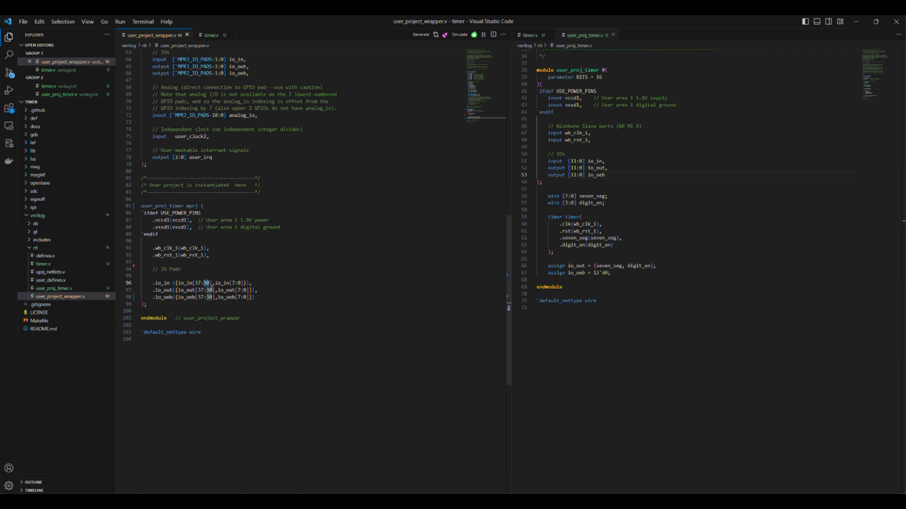
text(26)
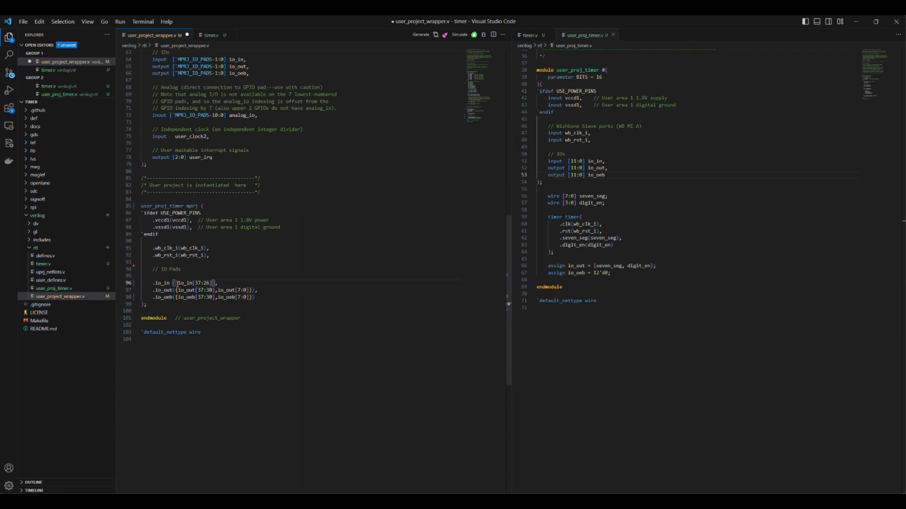
double_click(194, 282)
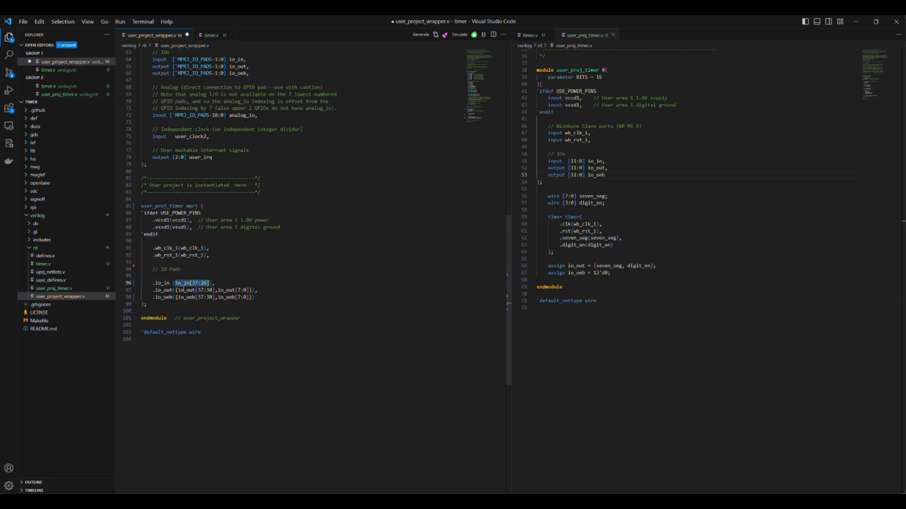